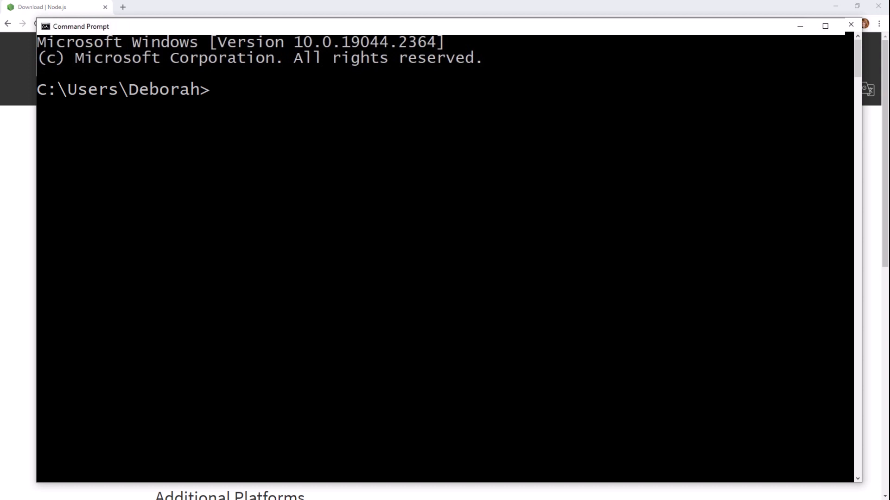
- Run npm -v to confirm the installed npm version reports 8.19.2
text(npm -)
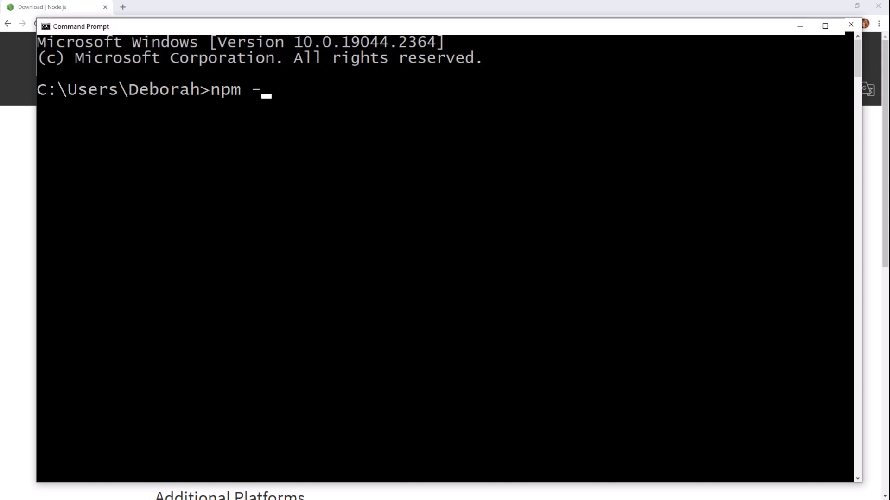
key(Return)
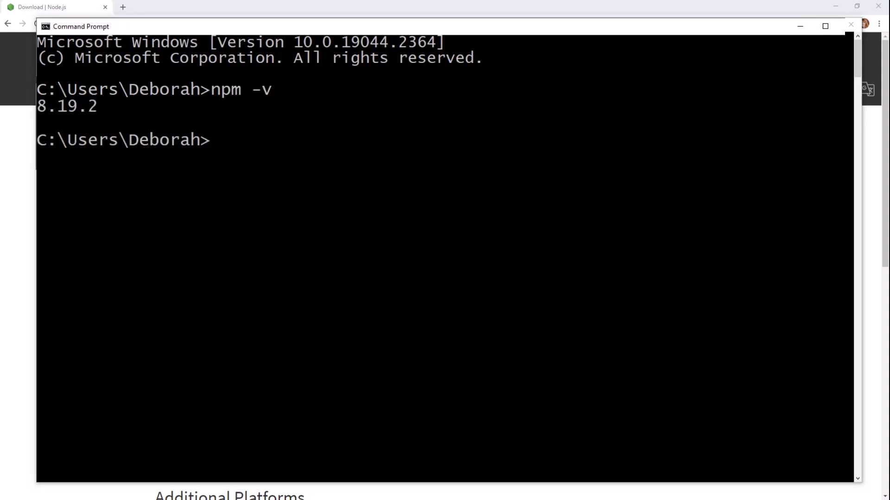